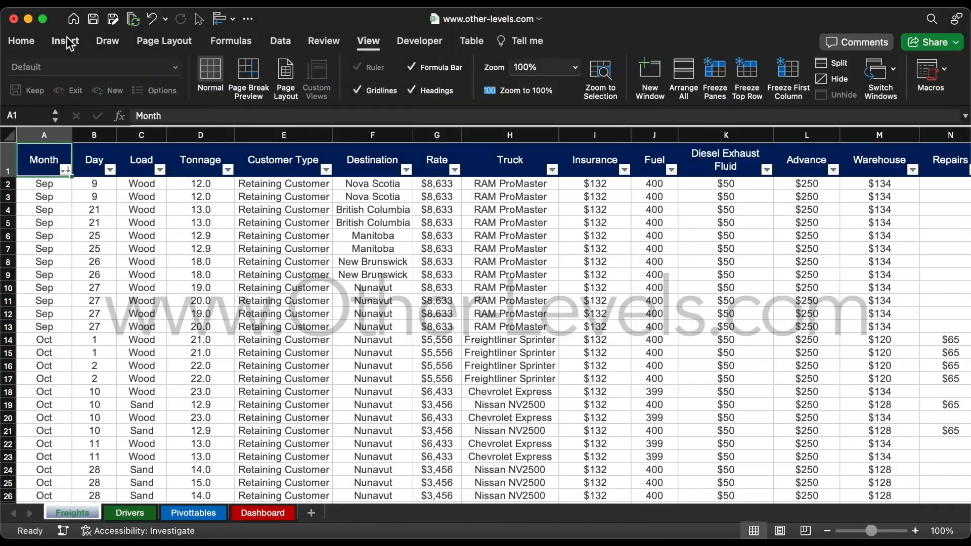
# - Move through the Freights and Pivottables sheets to the Equipment Performance pivot report
pyautogui.click(193, 512)
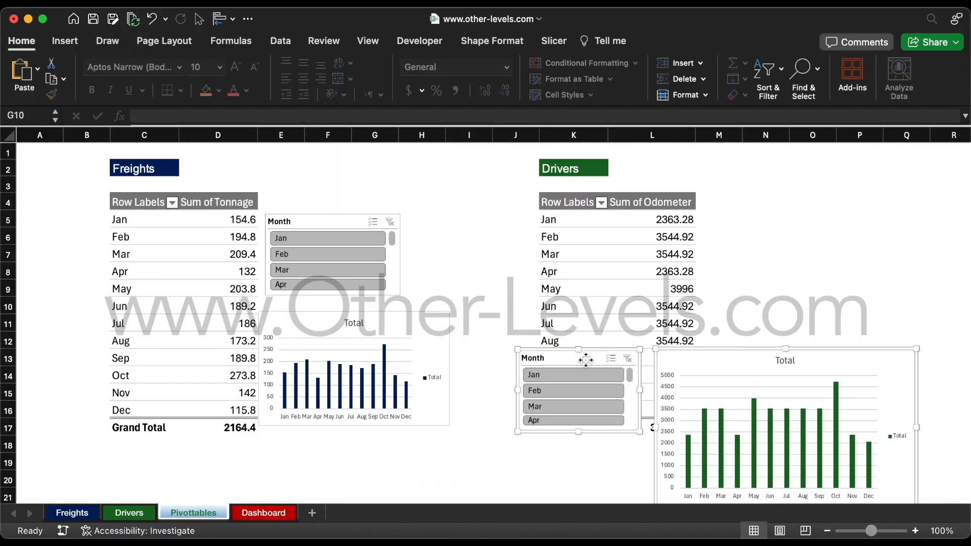
pyautogui.click(263, 513)
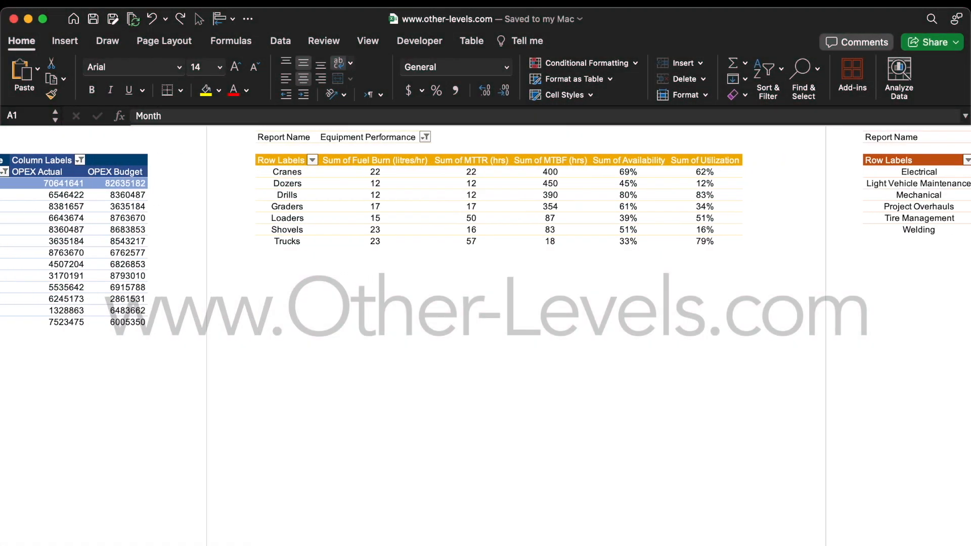
pyautogui.click(75, 513)
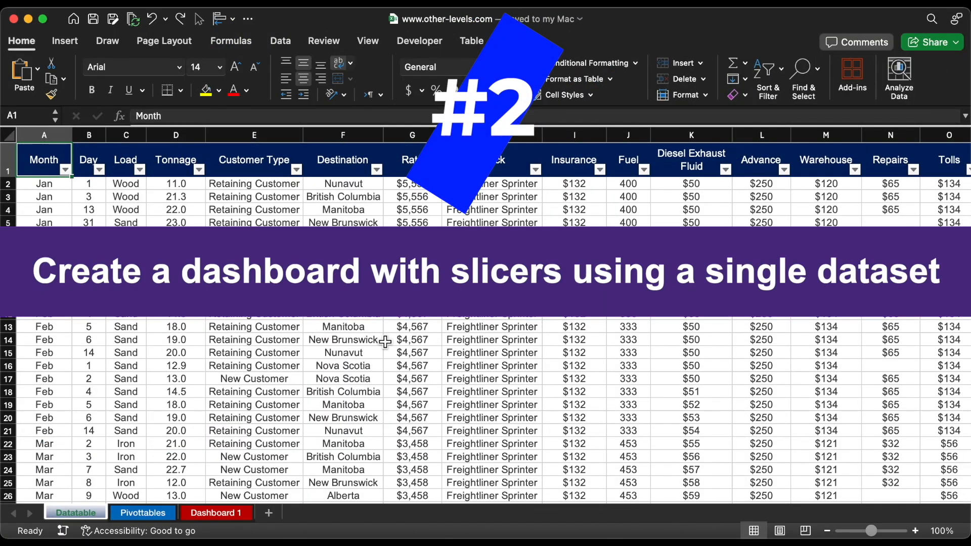
# - Select the Datatable sheet showing freight records starting in January
pyautogui.click(147, 513)
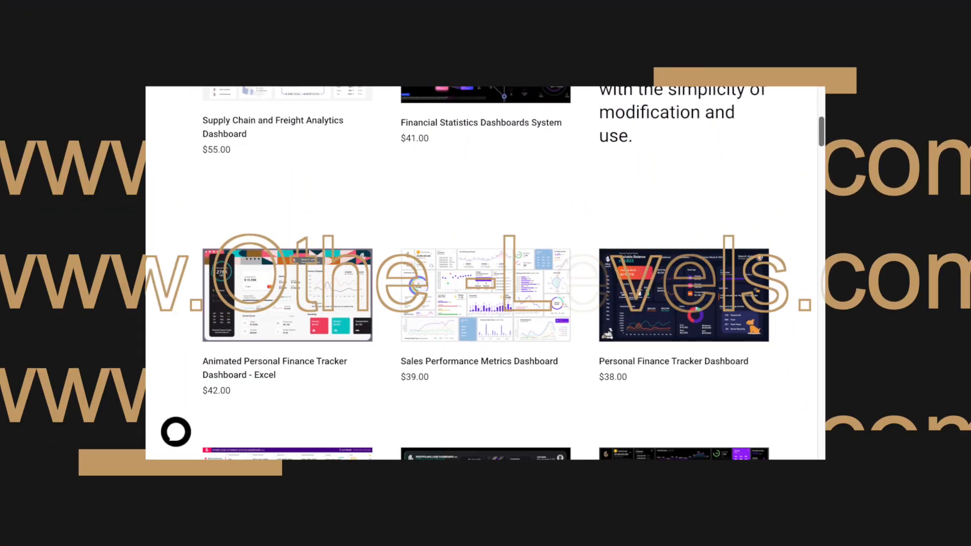
# - Scroll the Other-Levels shop to the school management and sales analytics dashboards
pyautogui.scroll(-3)
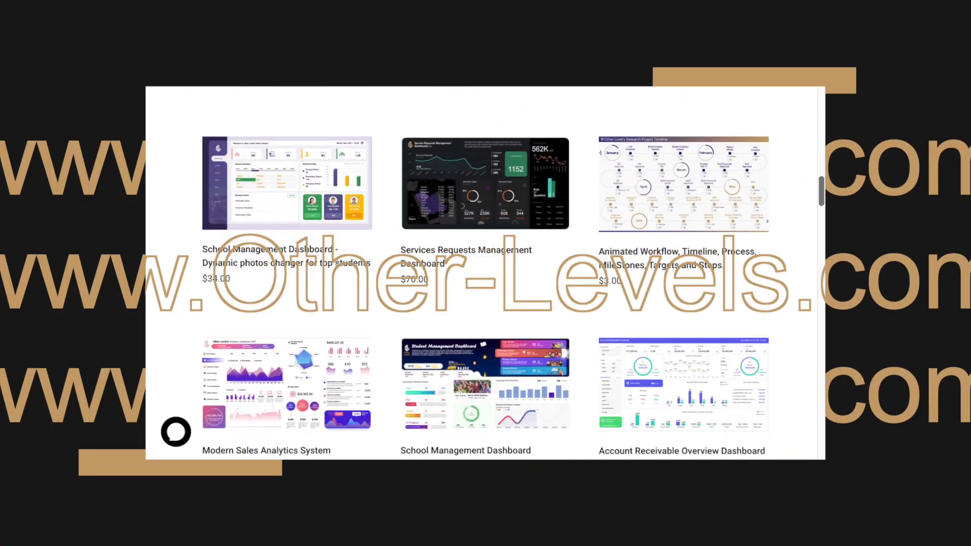